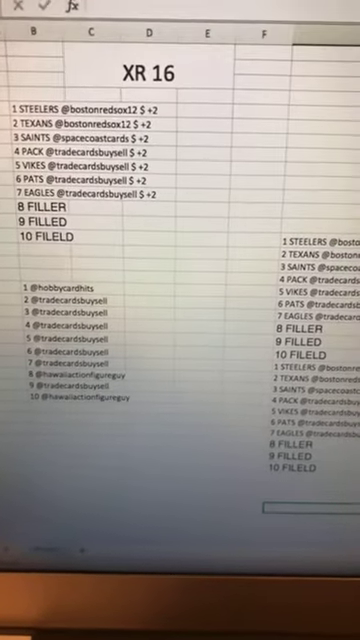
# Randomize the ten-name list a second time with Again on the List Randomizer results
pyautogui.hscroll(3)
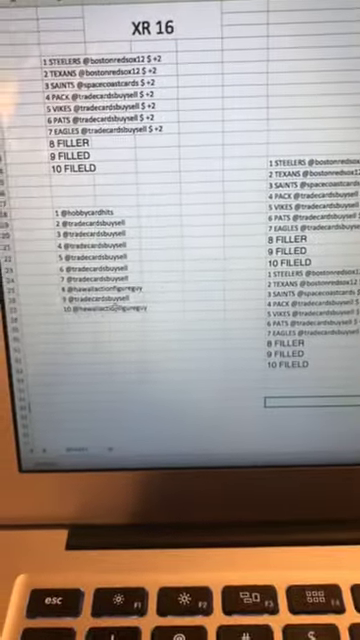
pyautogui.scroll(-3)
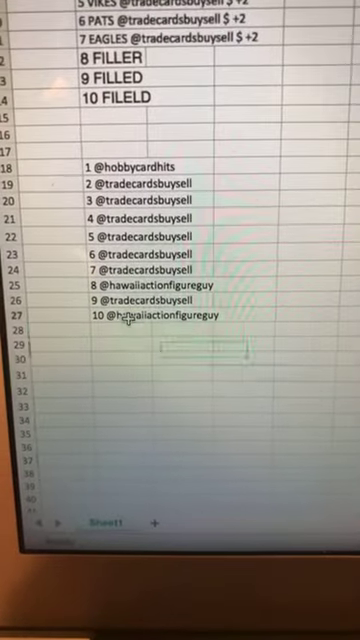
pyautogui.scroll(3)
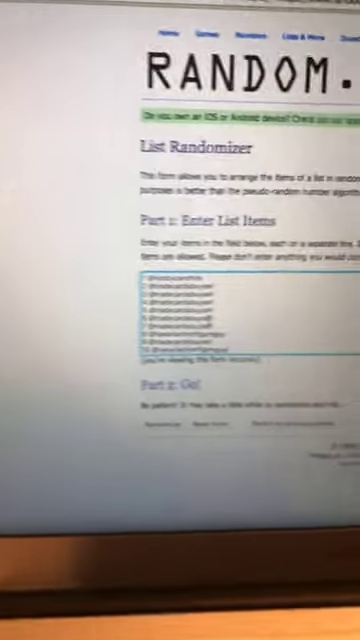
pyautogui.scroll(-3)
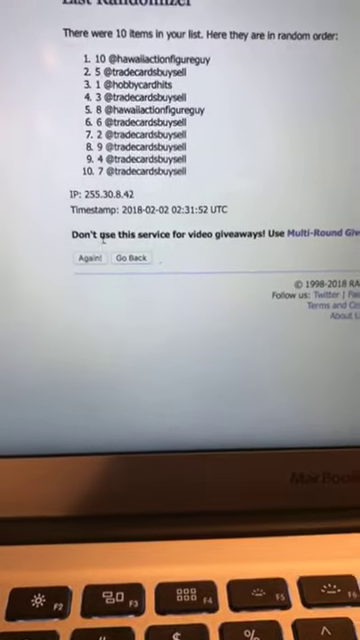
pyautogui.click(76, 390)
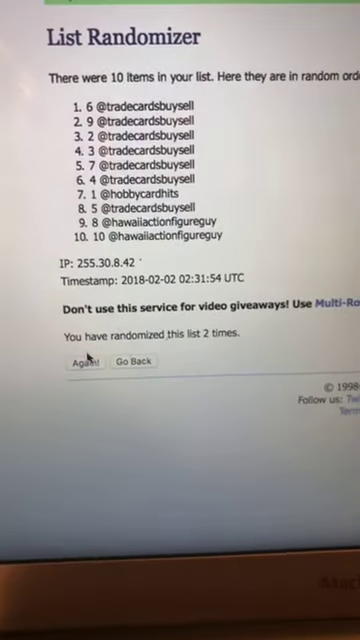